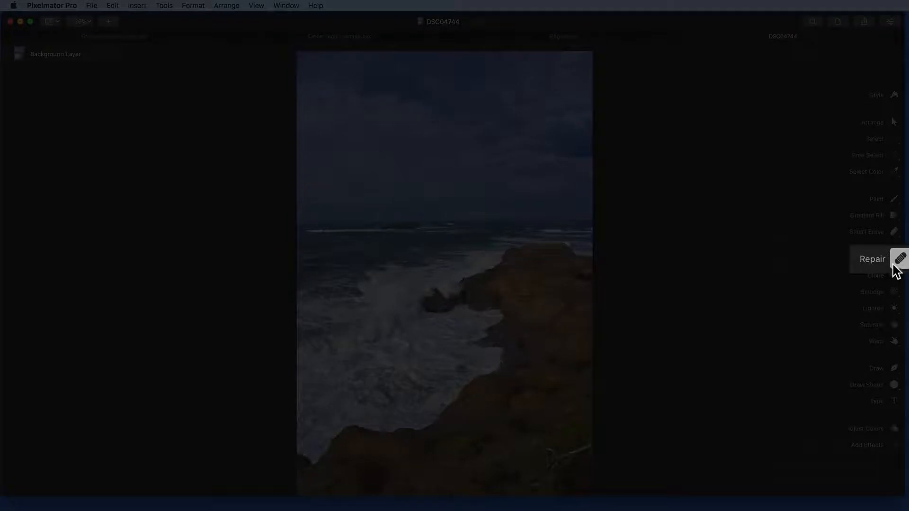
Step: Bring up the same coastal cliff photo in the Photos library
left_click(899, 259)
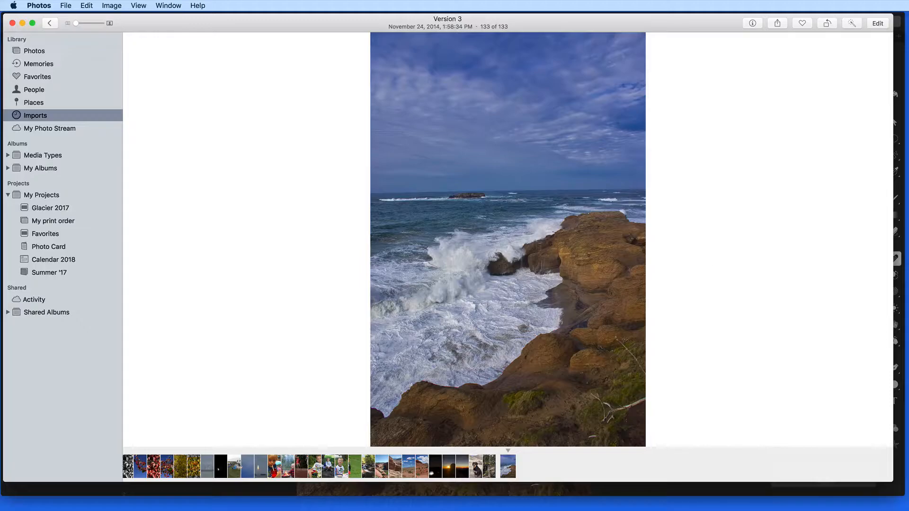
Step: Start editing the cliff photo and activate the Retouch brush
left_click(877, 23)
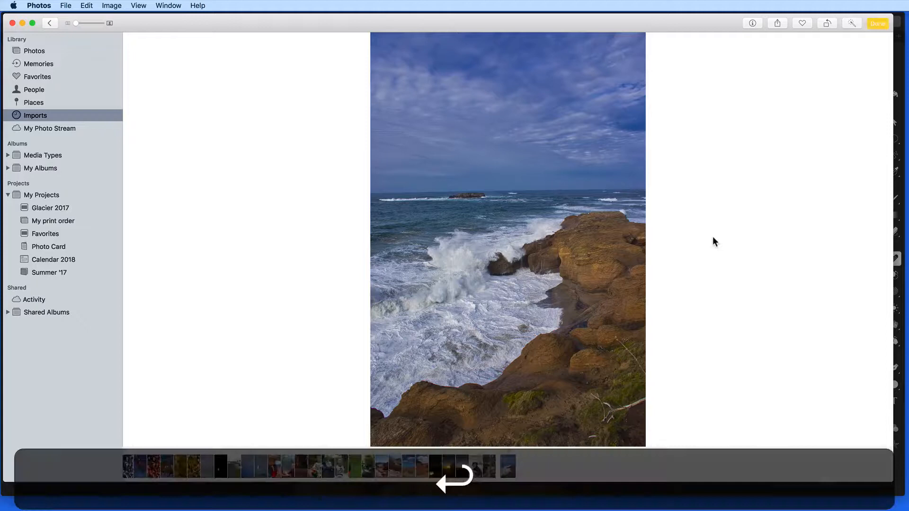
left_click(851, 23)
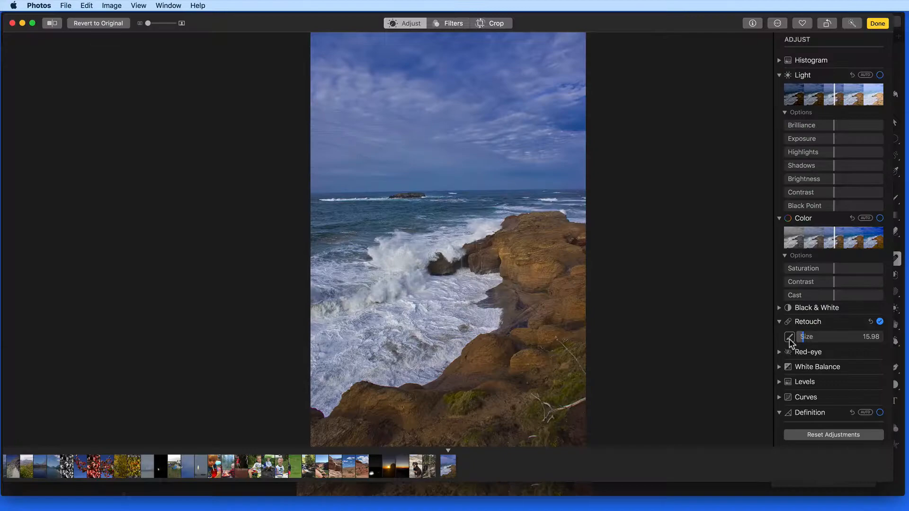
Step: Zoom in and retouch along the dry branch on the rocks to try removing it
key("cmd+=")
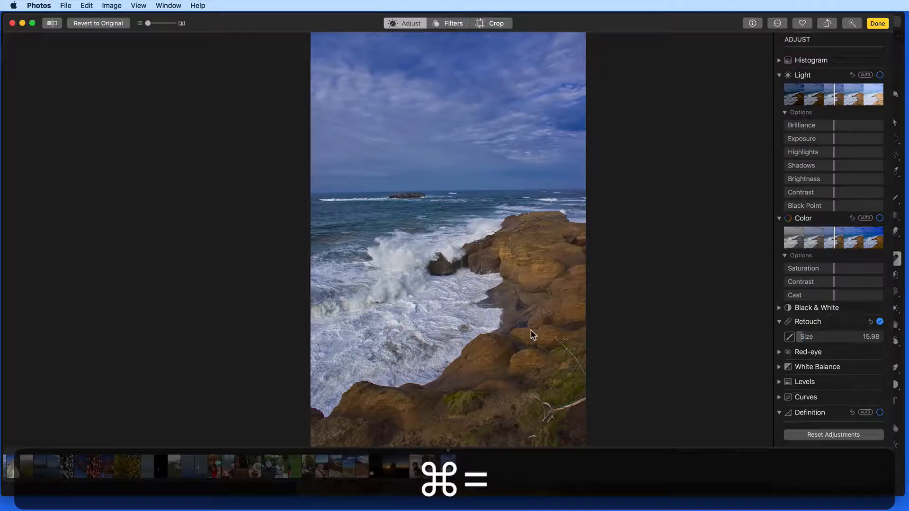
key("cmd+=")
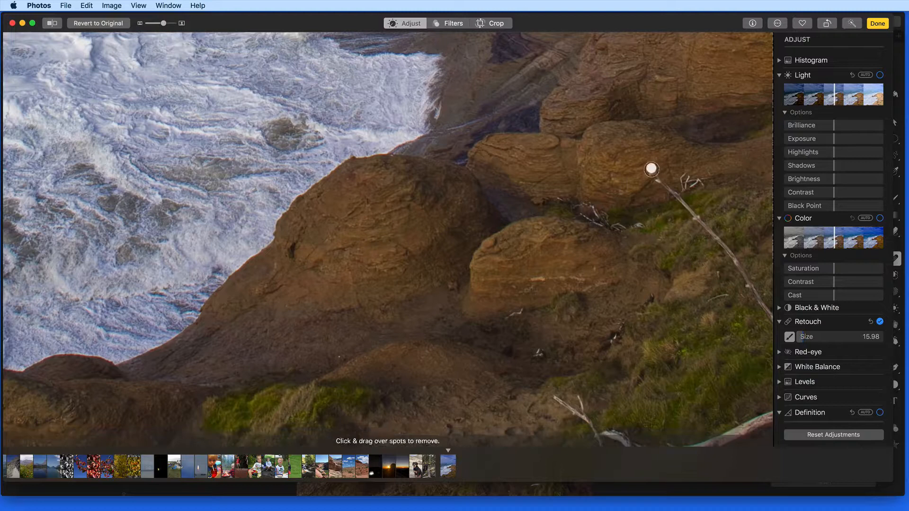
left_click_drag(651, 169, 690, 184)
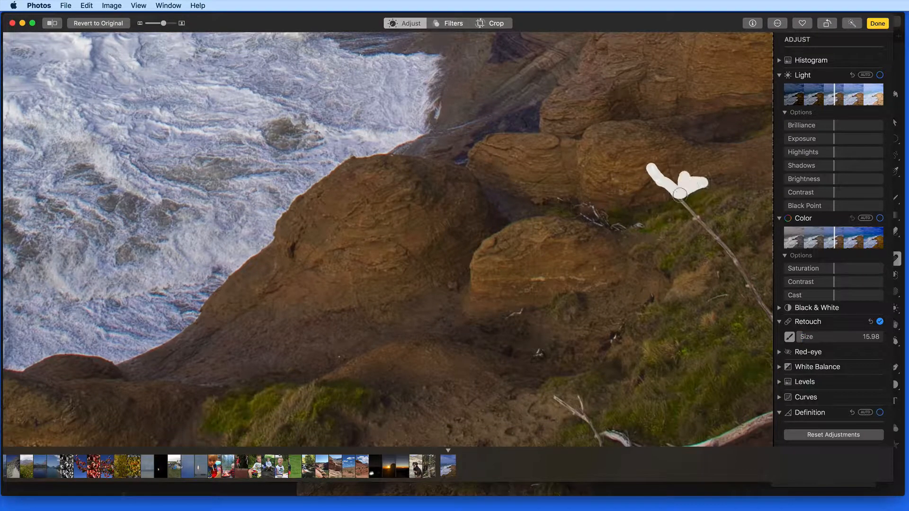
left_click_drag(678, 191, 704, 227)
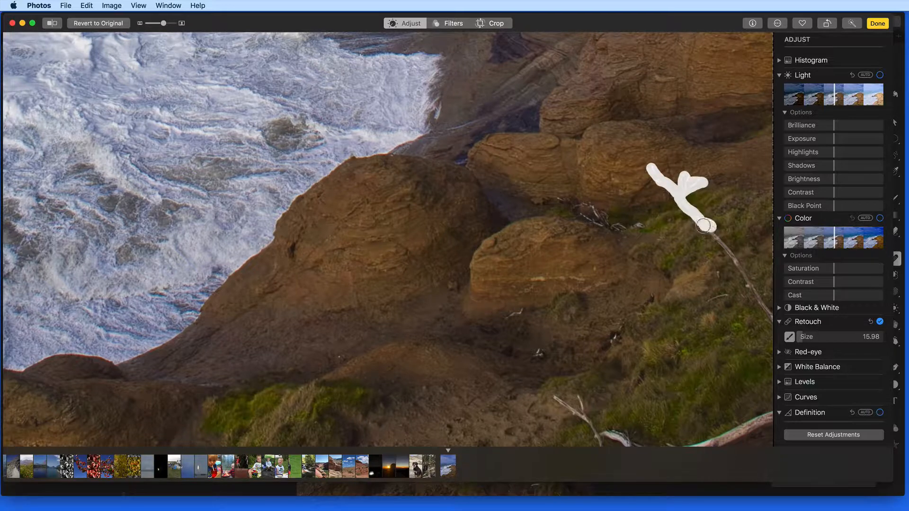
left_click_drag(702, 226, 776, 325)
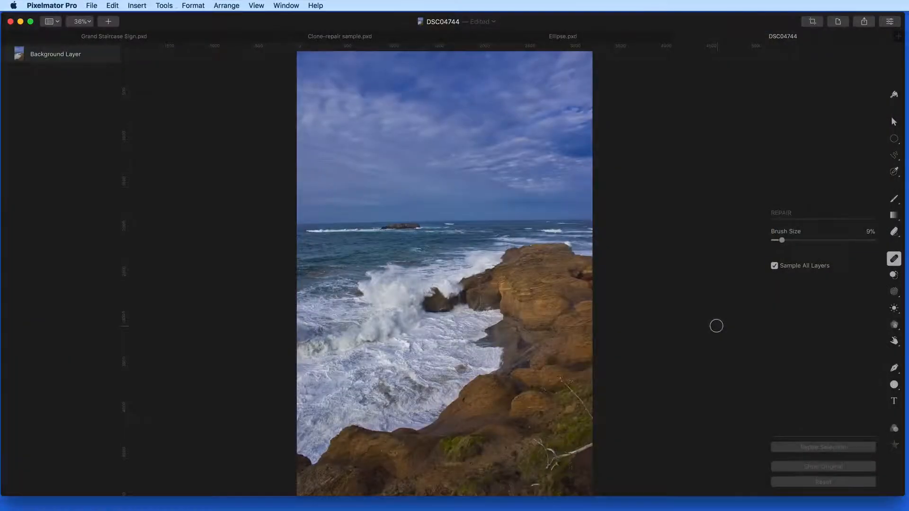
mouse_move(118, 43)
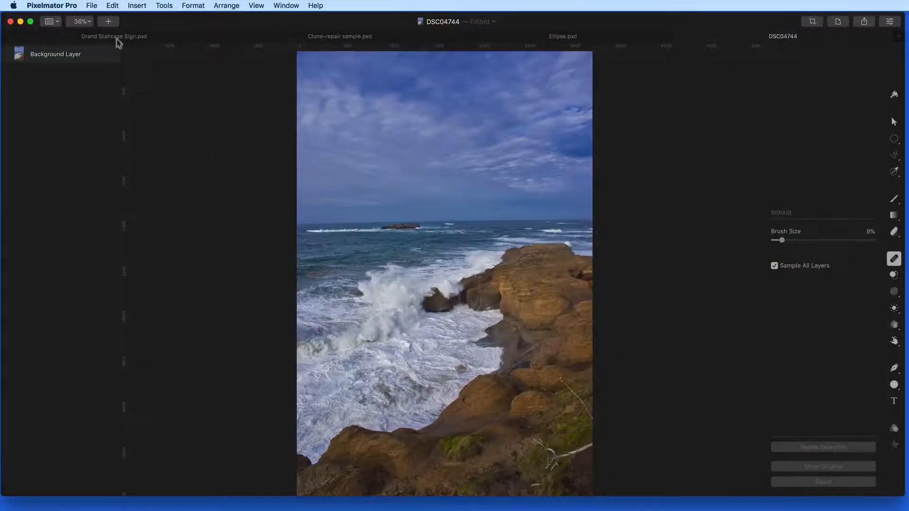
Step: Add a new empty layer above the background and rename it Repair Layer
left_click(108, 22)
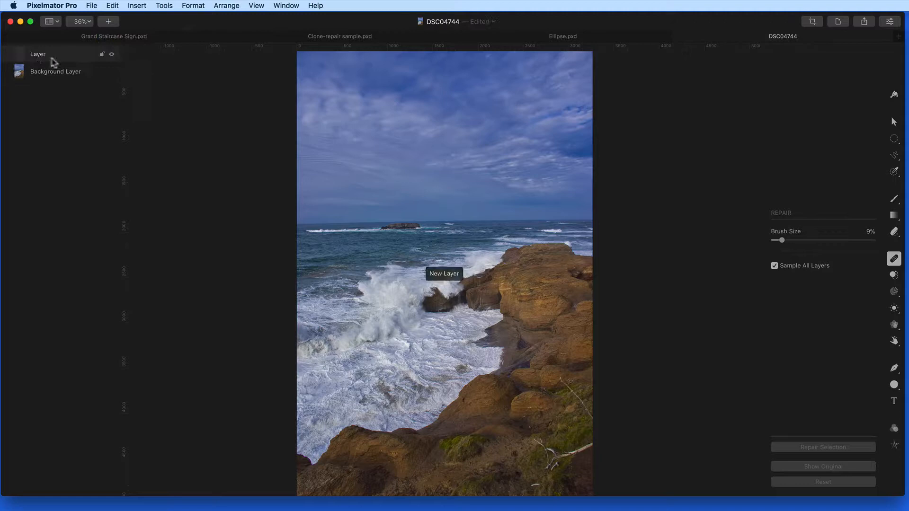
double_click(38, 54)
type("Repair ")
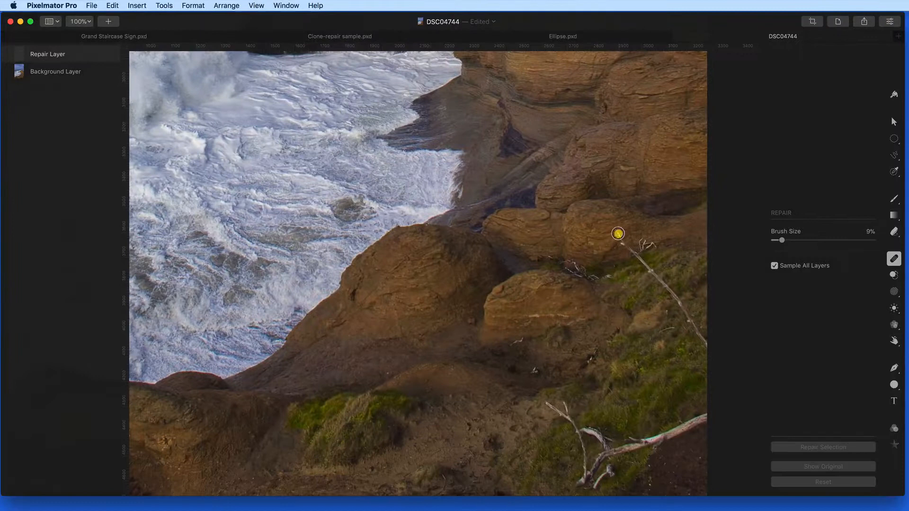
Step: Repair-brush over the thin dry branch from its top down to its base
left_click_drag(618, 233, 657, 240)
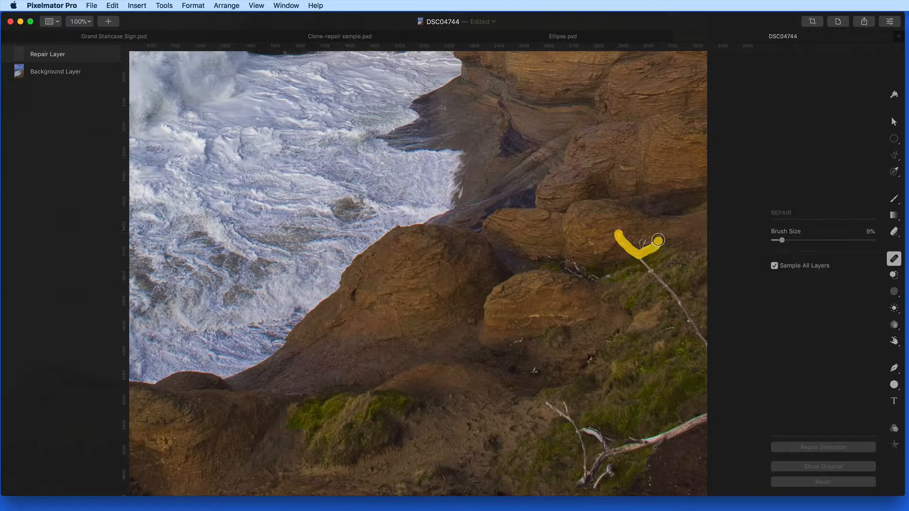
left_click_drag(658, 240, 642, 239)
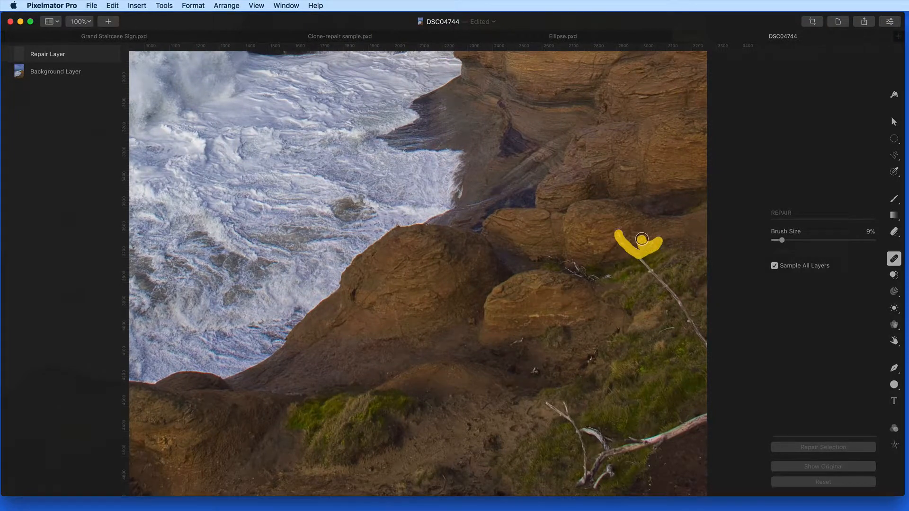
left_click_drag(641, 239, 675, 295)
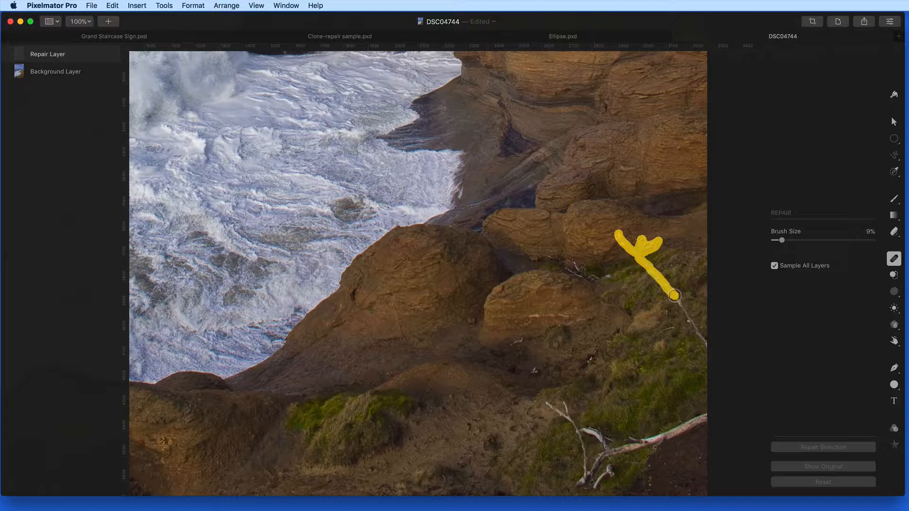
left_click_drag(675, 295, 707, 347)
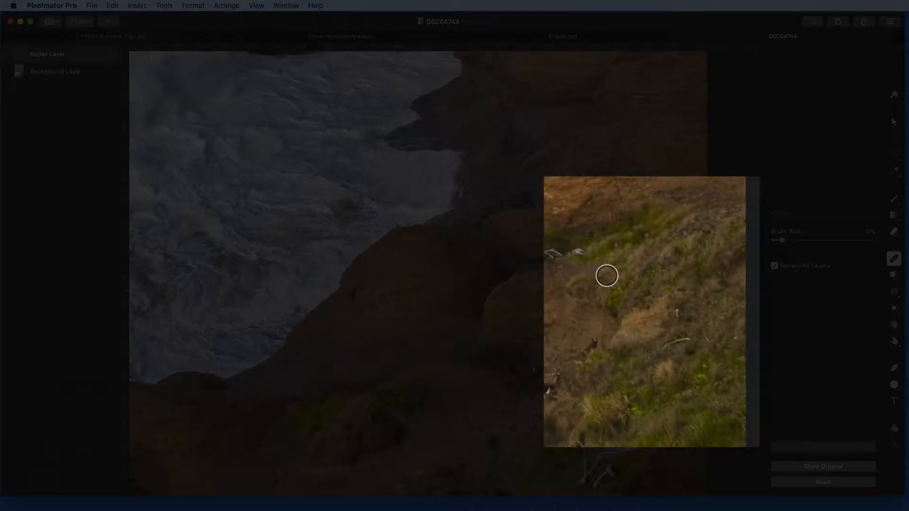
key("cmd+0")
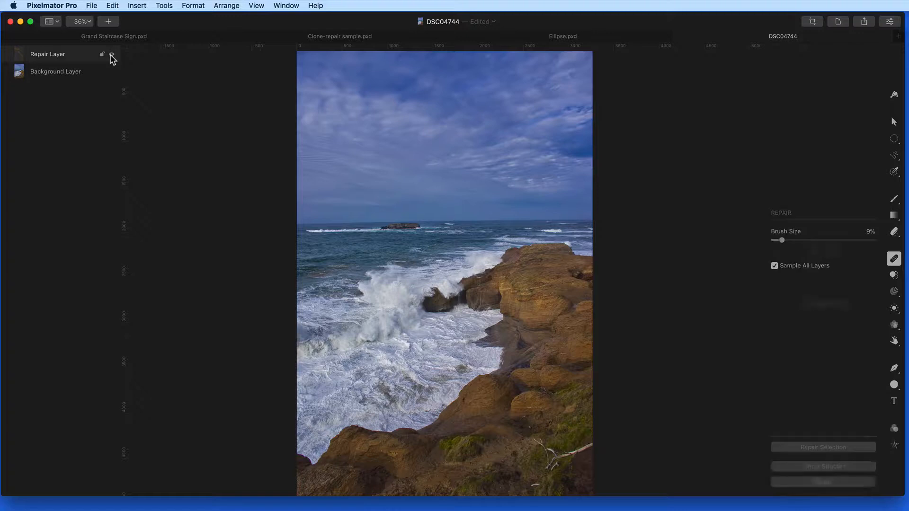
left_click(112, 54)
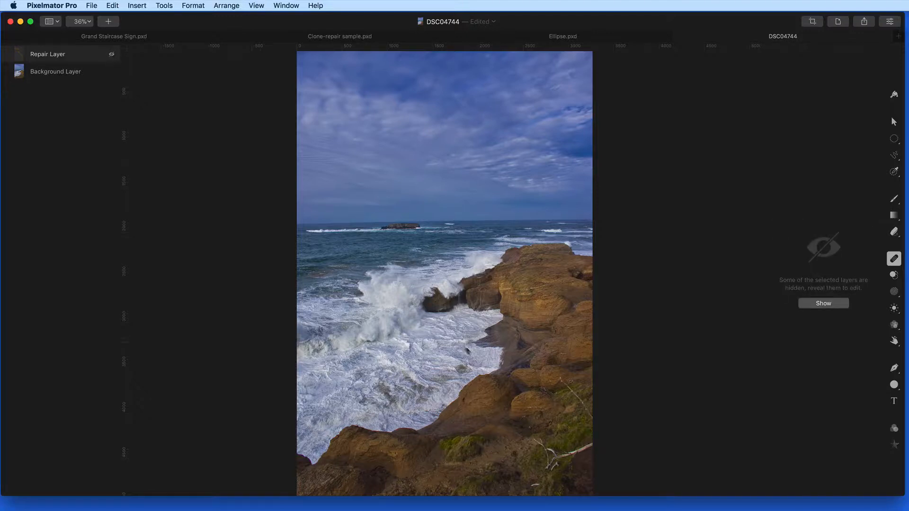
key("cmd+=")
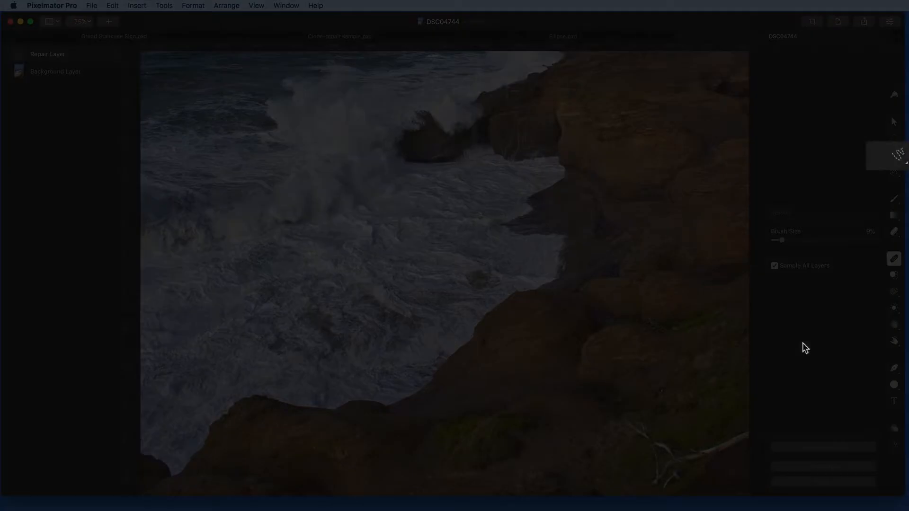
Step: Freehand-select the sticks between the two rocks and fill them with Repair Selection
left_click(894, 159)
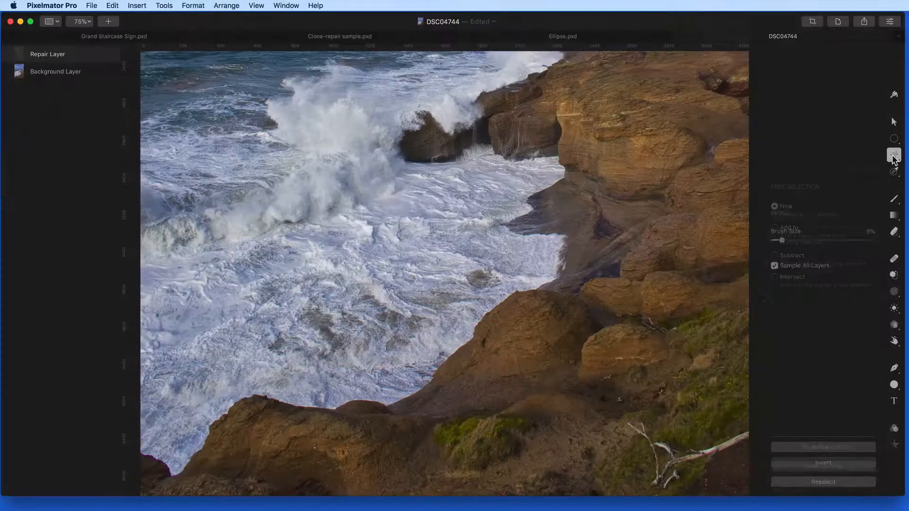
key("cmd")
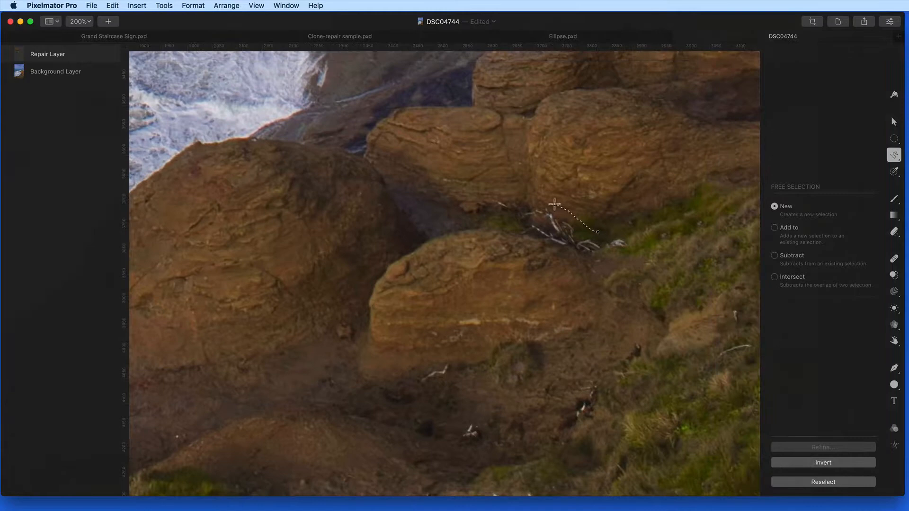
left_click_drag(555, 204, 568, 251)
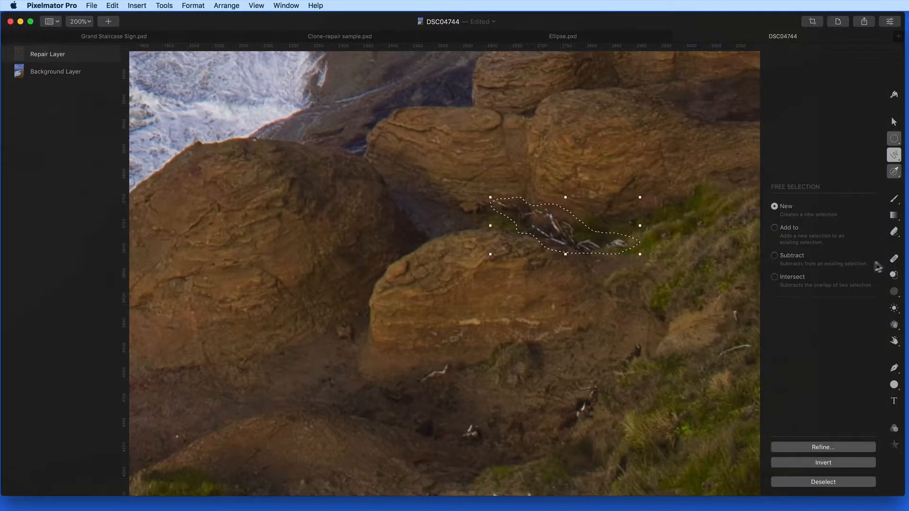
left_click(894, 260)
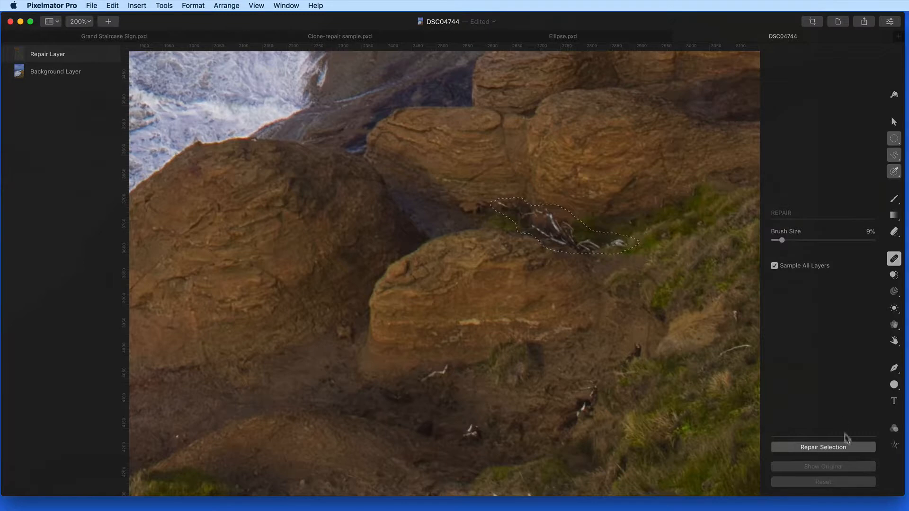
left_click(822, 447)
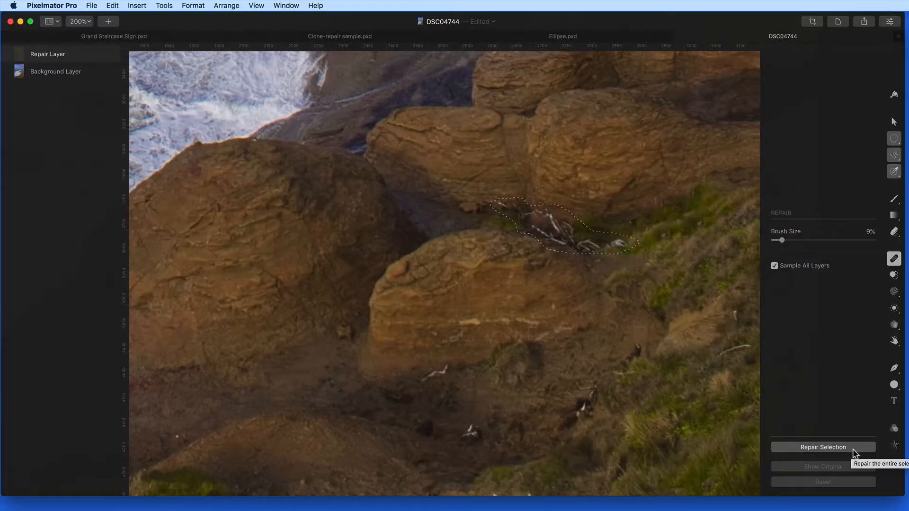
left_click(823, 447)
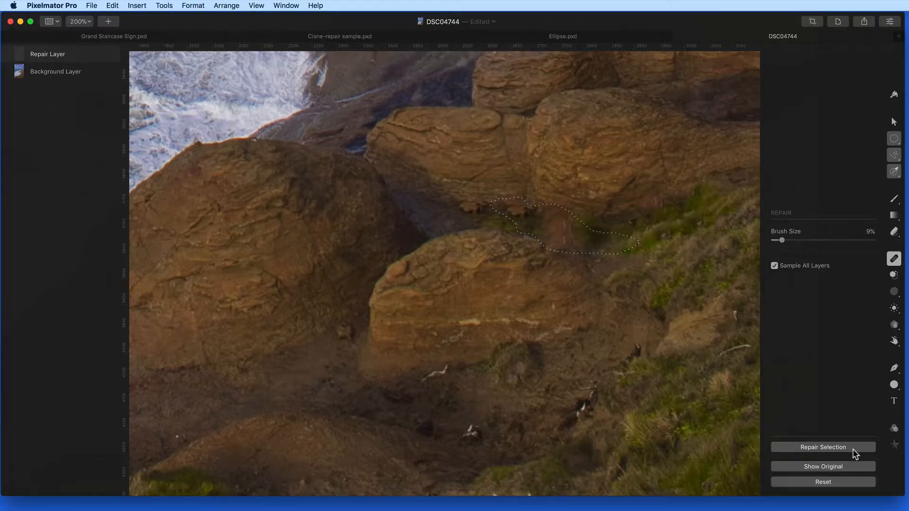
mouse_move(677, 258)
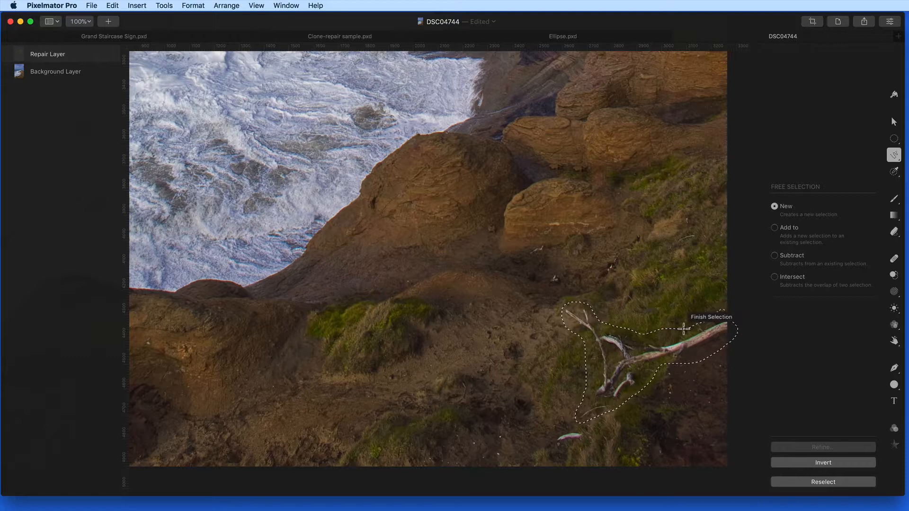
Step: Close the selection around the large branch, fill it with Repair Selection, then deselect
left_click(893, 259)
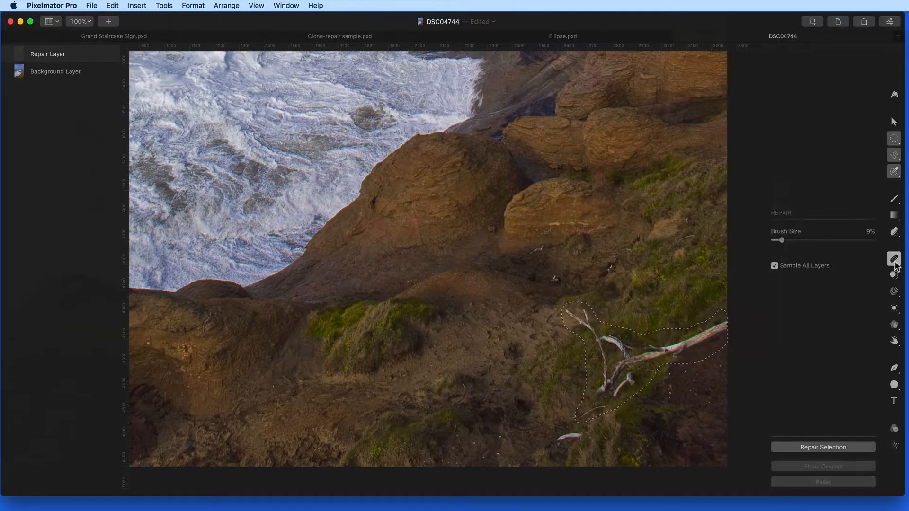
left_click(823, 447)
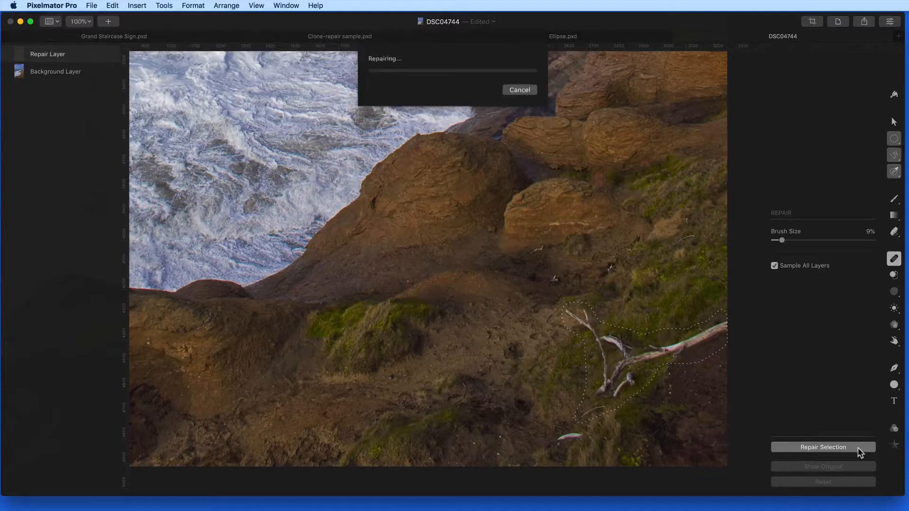
left_click(822, 447)
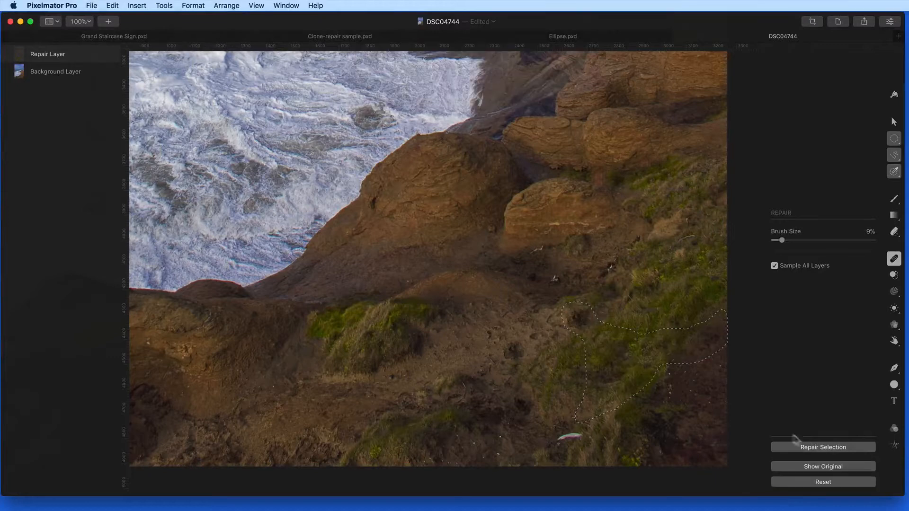
key("cmd+d")
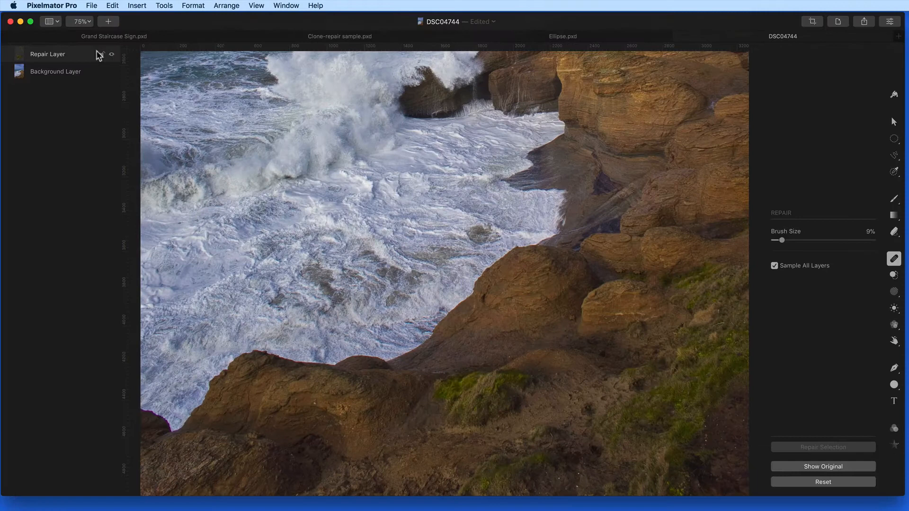
Step: Select the Repair Layer and hide it to reveal the original branches
left_click(112, 54)
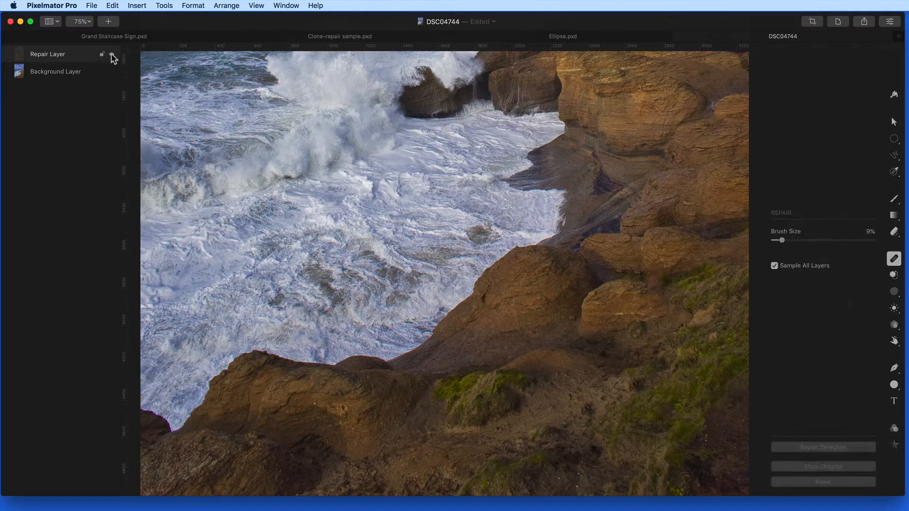
left_click(103, 54)
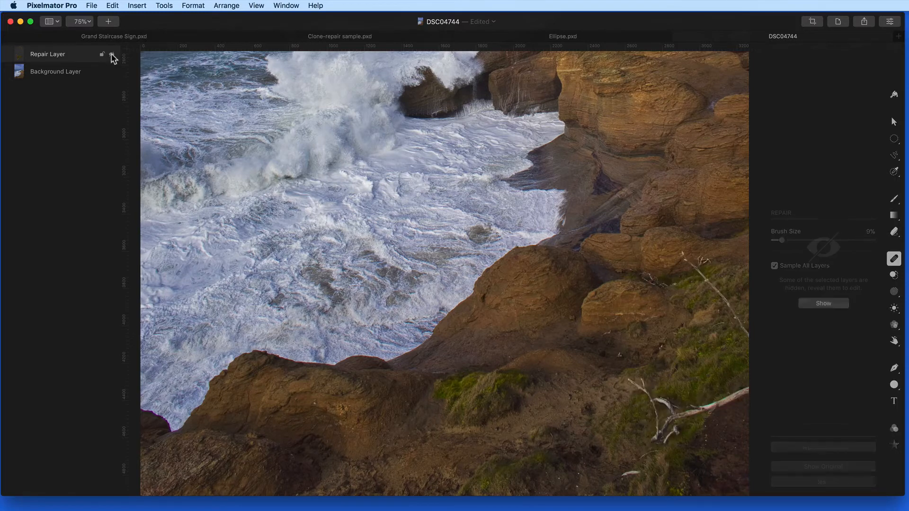